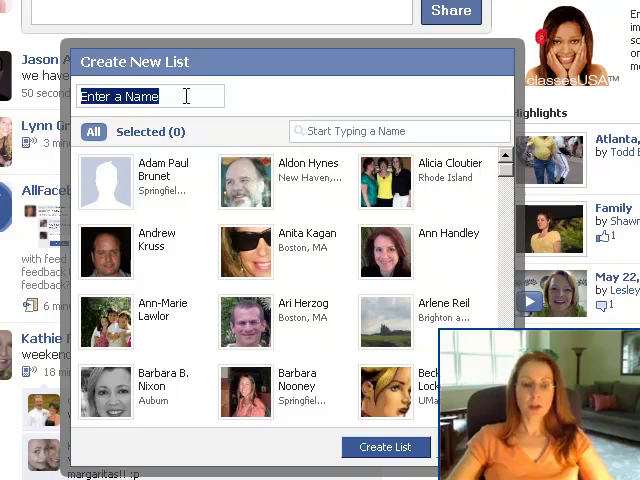
# Step: Create a new friend list named 'Test' with the three selected friends
pyautogui.write('Test')
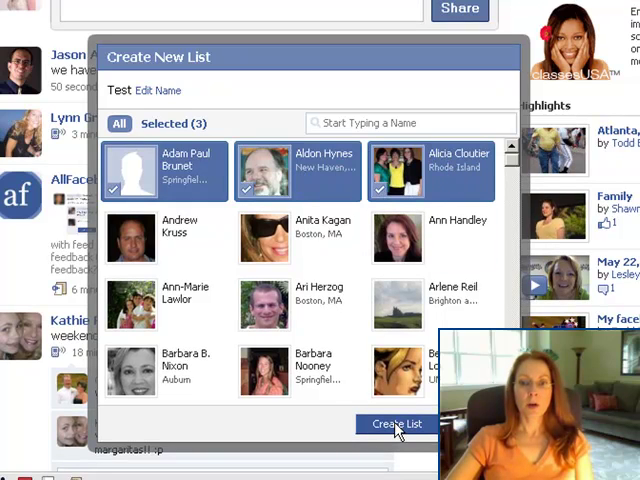
pyautogui.click(396, 424)
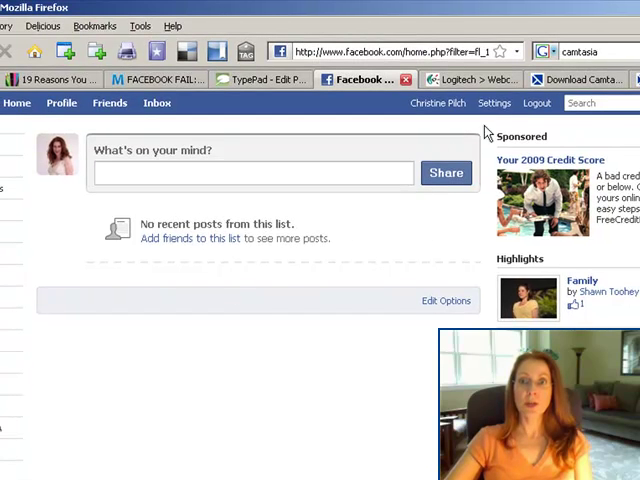
# Step: Go to Privacy Settings > Profile and bring the Education Info row into view
pyautogui.click(494, 104)
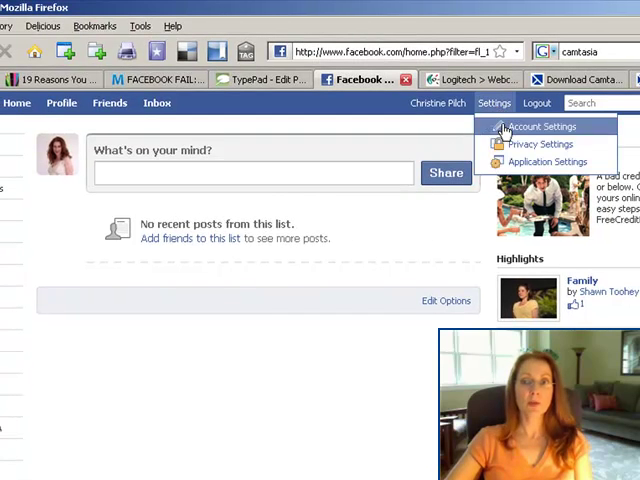
pyautogui.click(540, 144)
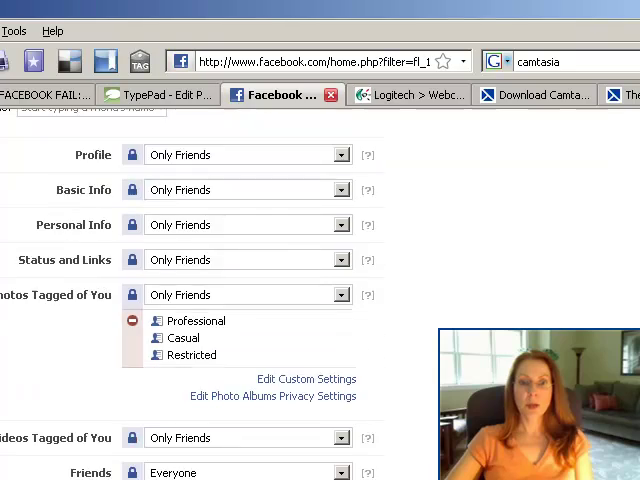
pyautogui.scroll(-3)
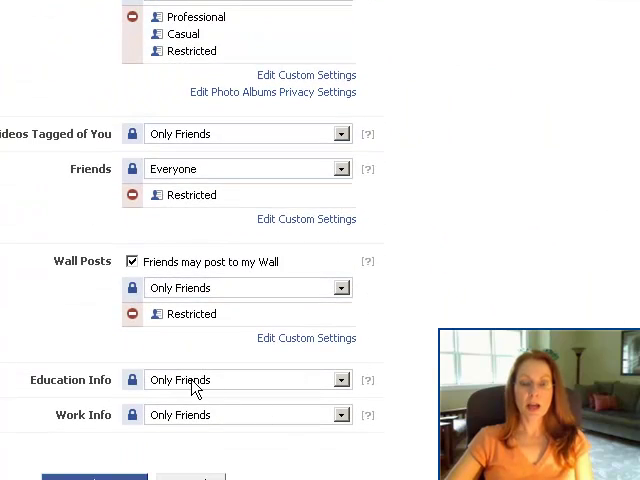
pyautogui.scroll(-3)
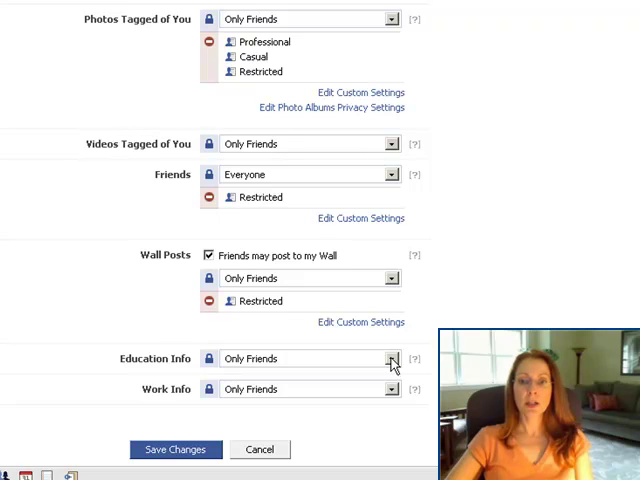
# Step: Set Education Info to Custom excluding the Test list, confirm with Okay and save changes
pyautogui.click(392, 358)
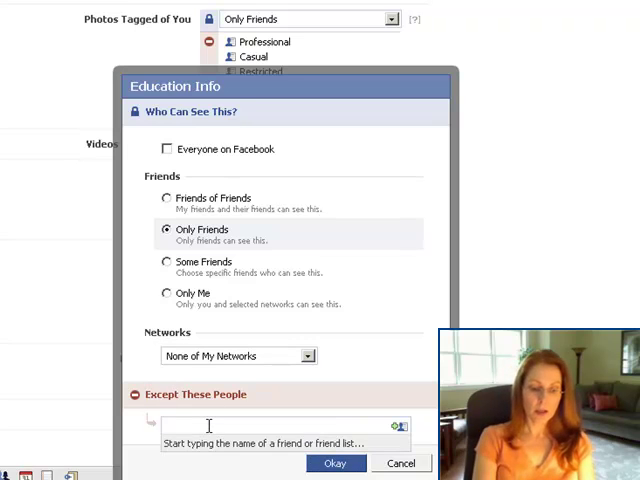
pyautogui.write('test')
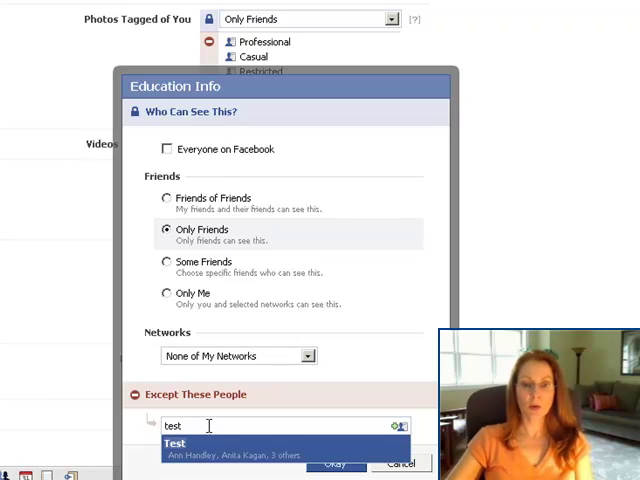
pyautogui.click(174, 442)
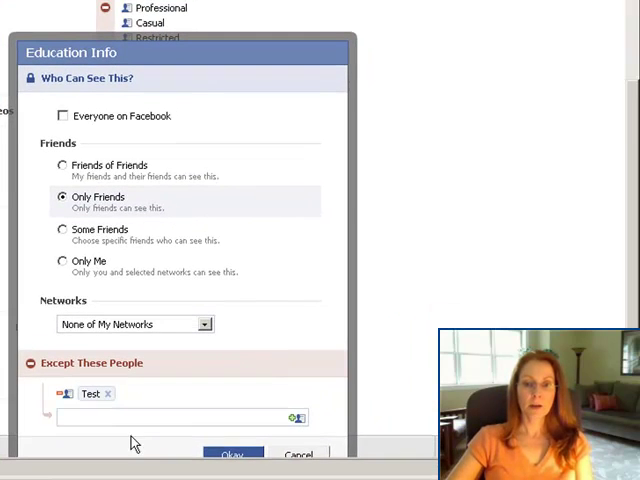
pyautogui.scroll(-3)
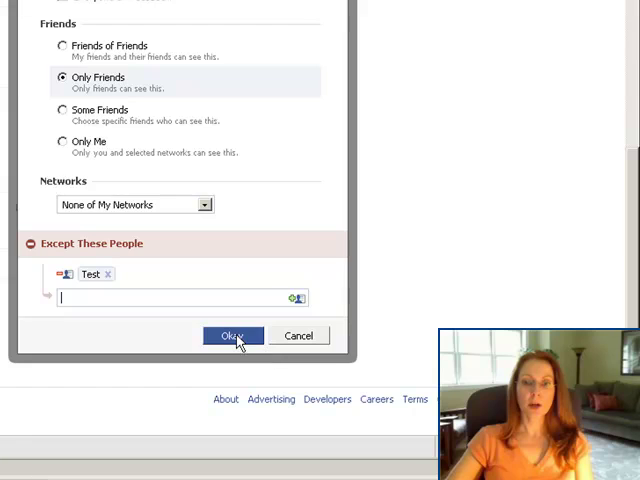
pyautogui.click(232, 336)
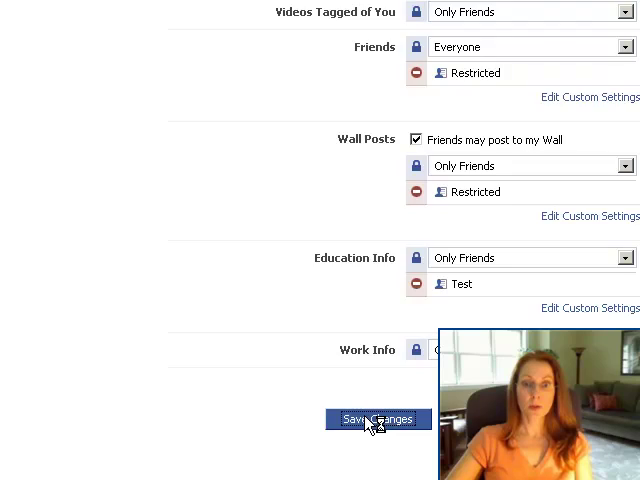
pyautogui.click(376, 420)
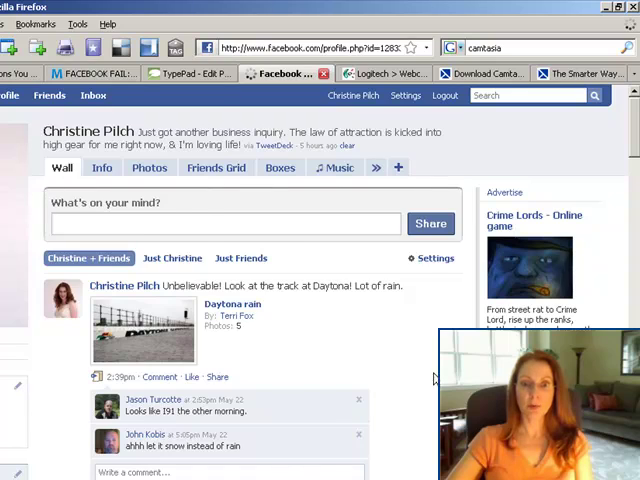
# Step: View the own profile's Info section down to the Education and Work details
pyautogui.click(100, 168)
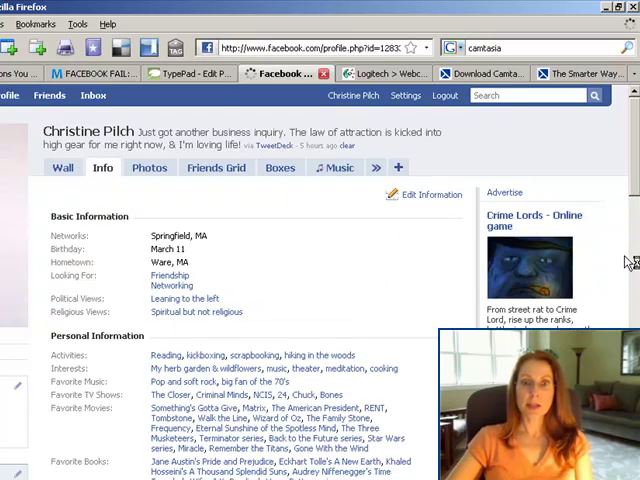
pyautogui.scroll(-3)
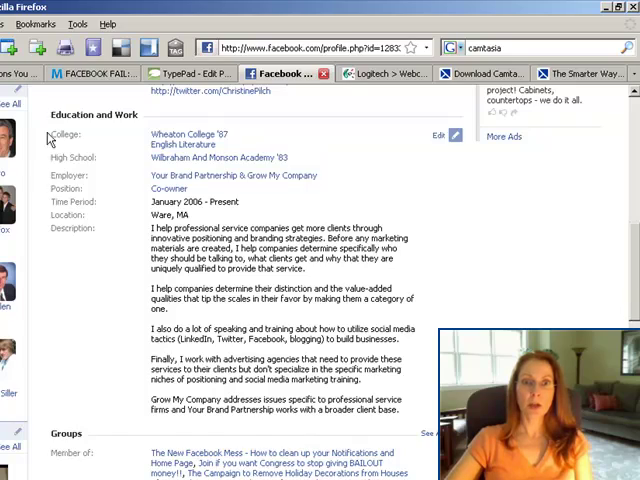
pyautogui.scroll(-3)
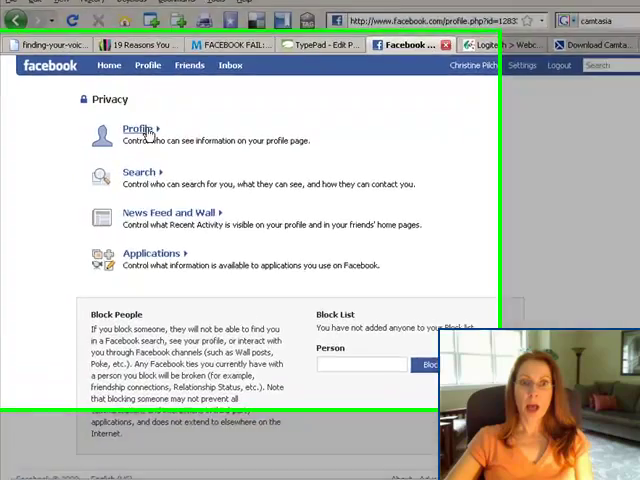
# Step: Preview the profile as friend 'al' via 'See how a friend sees your profile' and review it
pyautogui.click(138, 128)
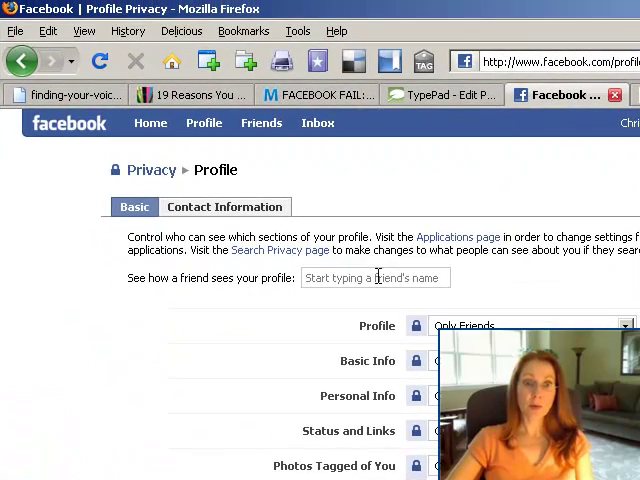
pyautogui.write('al')
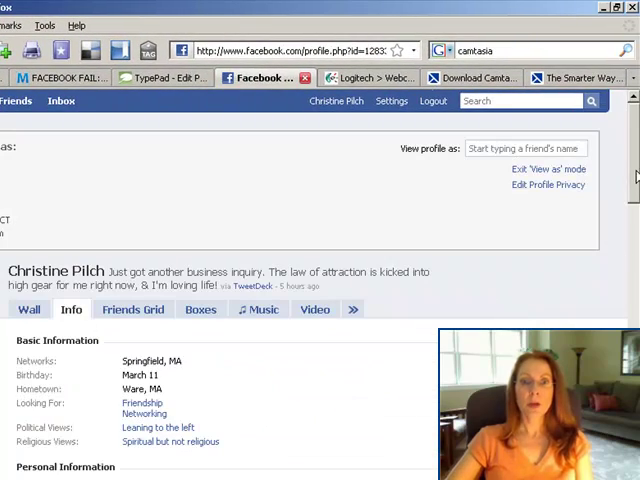
pyautogui.scroll(-3)
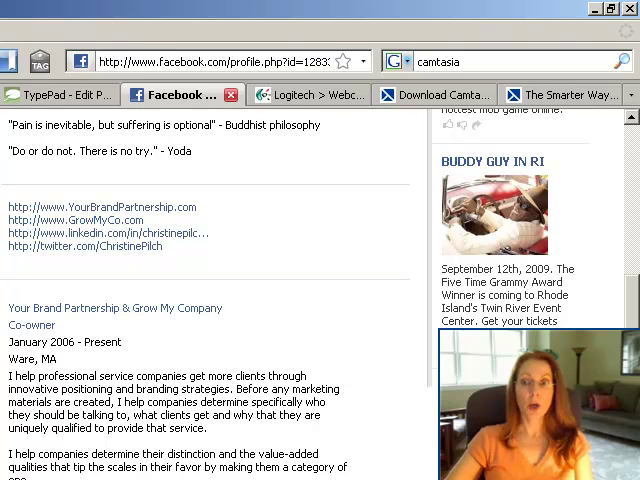
pyautogui.click(336, 122)
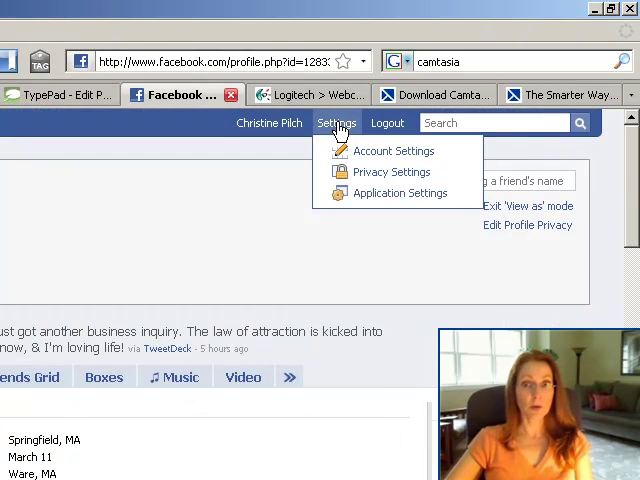
# Step: Revisit Privacy > Profile and check Education Info shows friends except the Test list
pyautogui.click(392, 172)
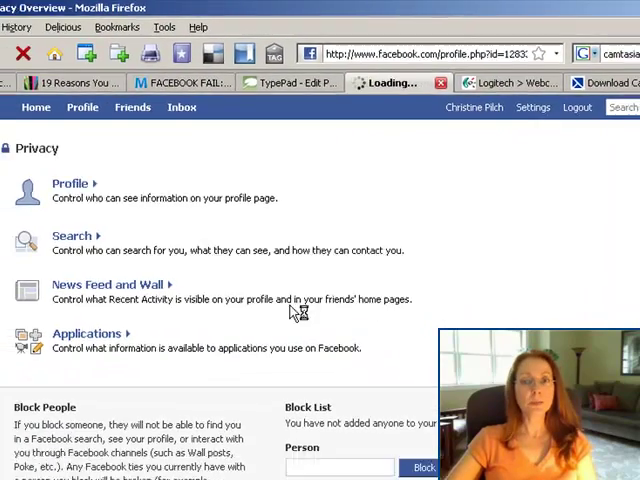
pyautogui.click(70, 184)
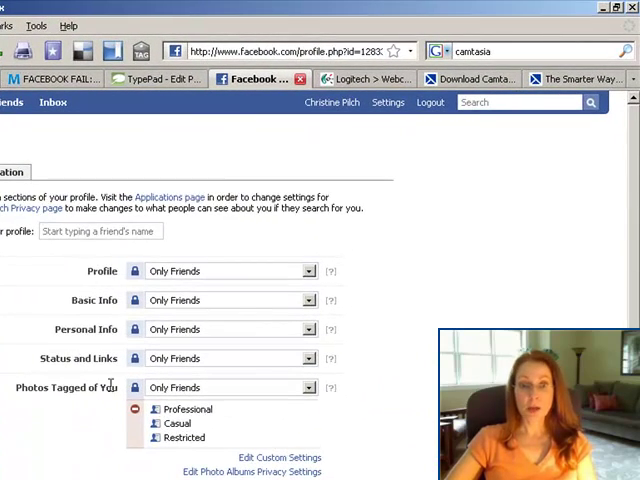
pyautogui.scroll(-3)
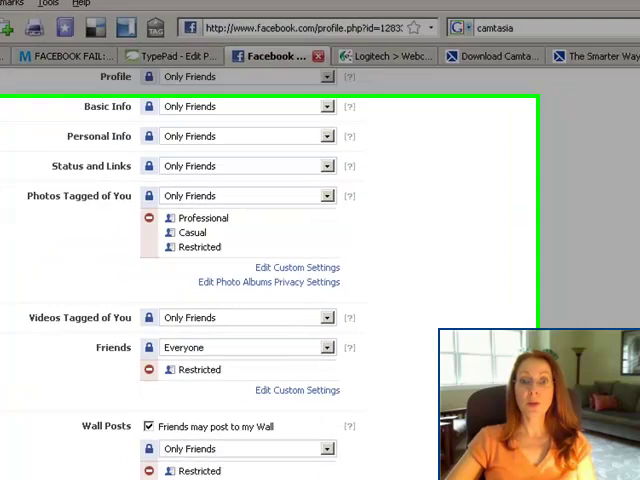
pyautogui.scroll(-3)
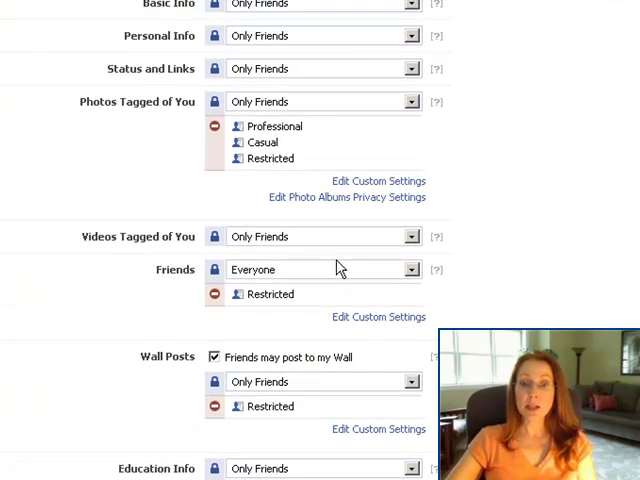
pyautogui.scroll(-3)
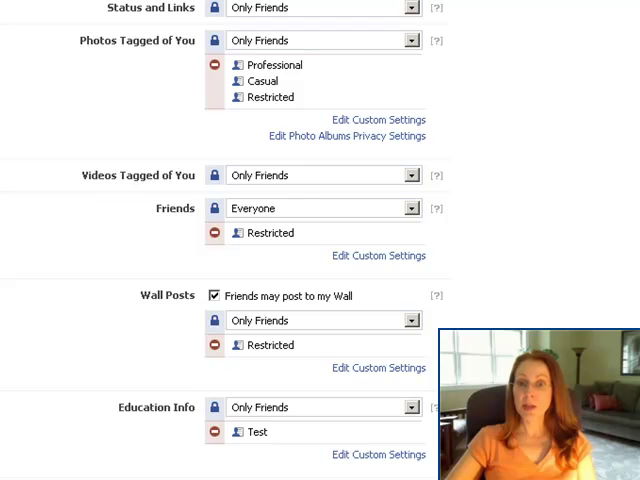
pyautogui.moveTo(252, 370)
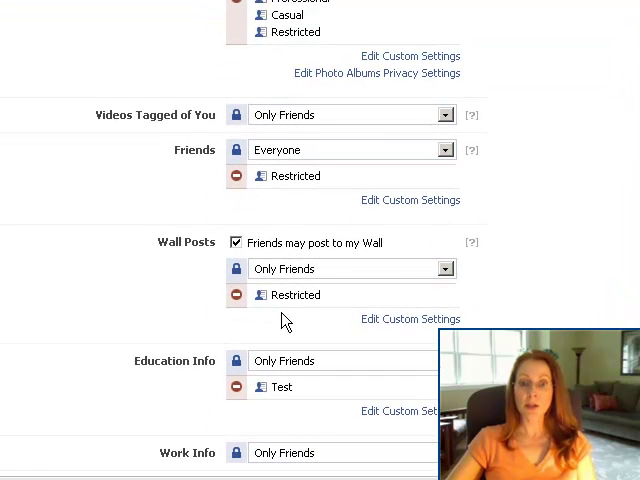
pyautogui.scroll(-3)
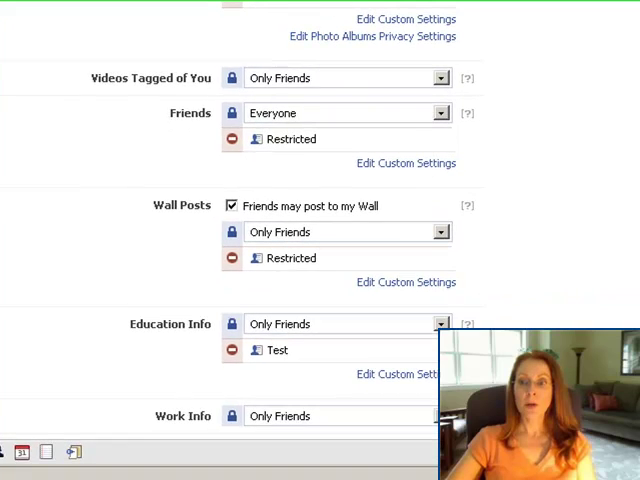